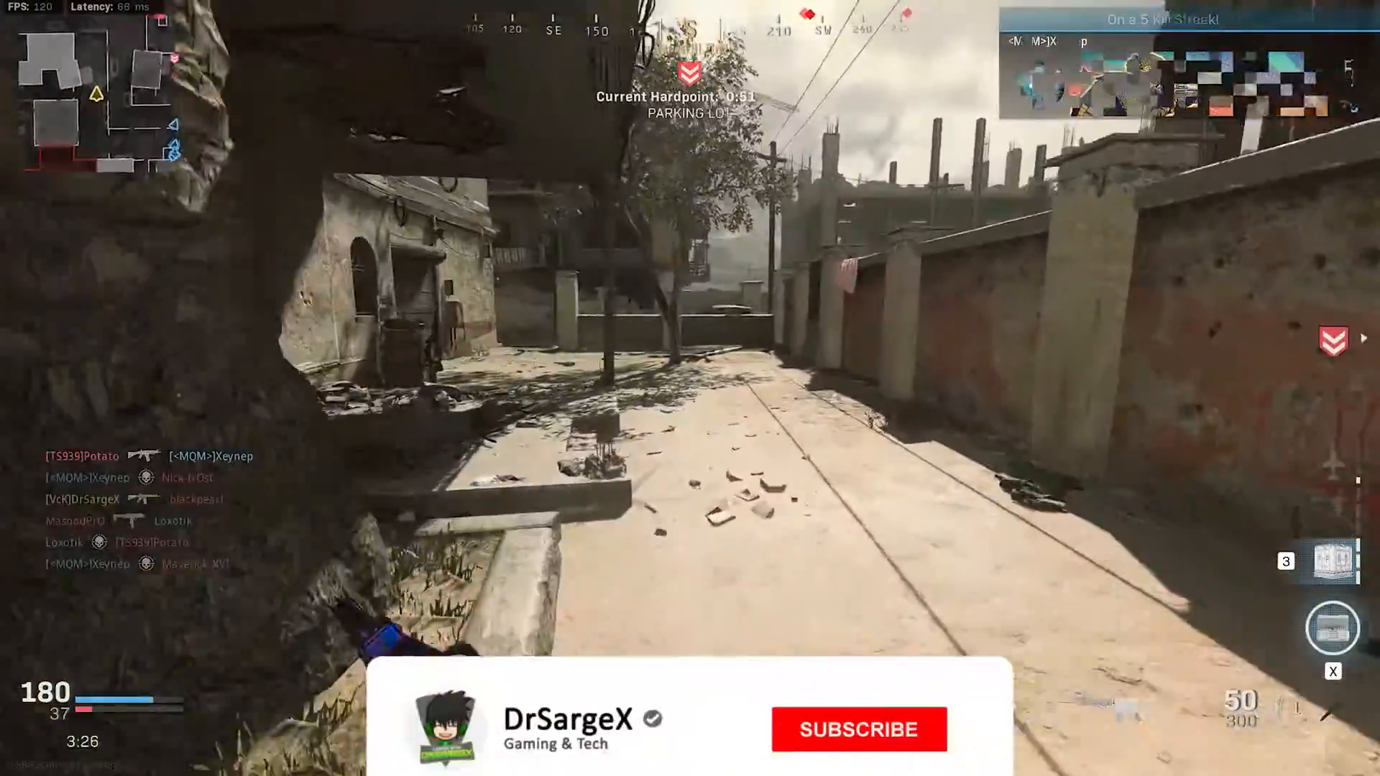
# Log in to the TP-Link admin pages to show the Status overview with firmware, LAN and WAN details
pyautogui.click(858, 729)
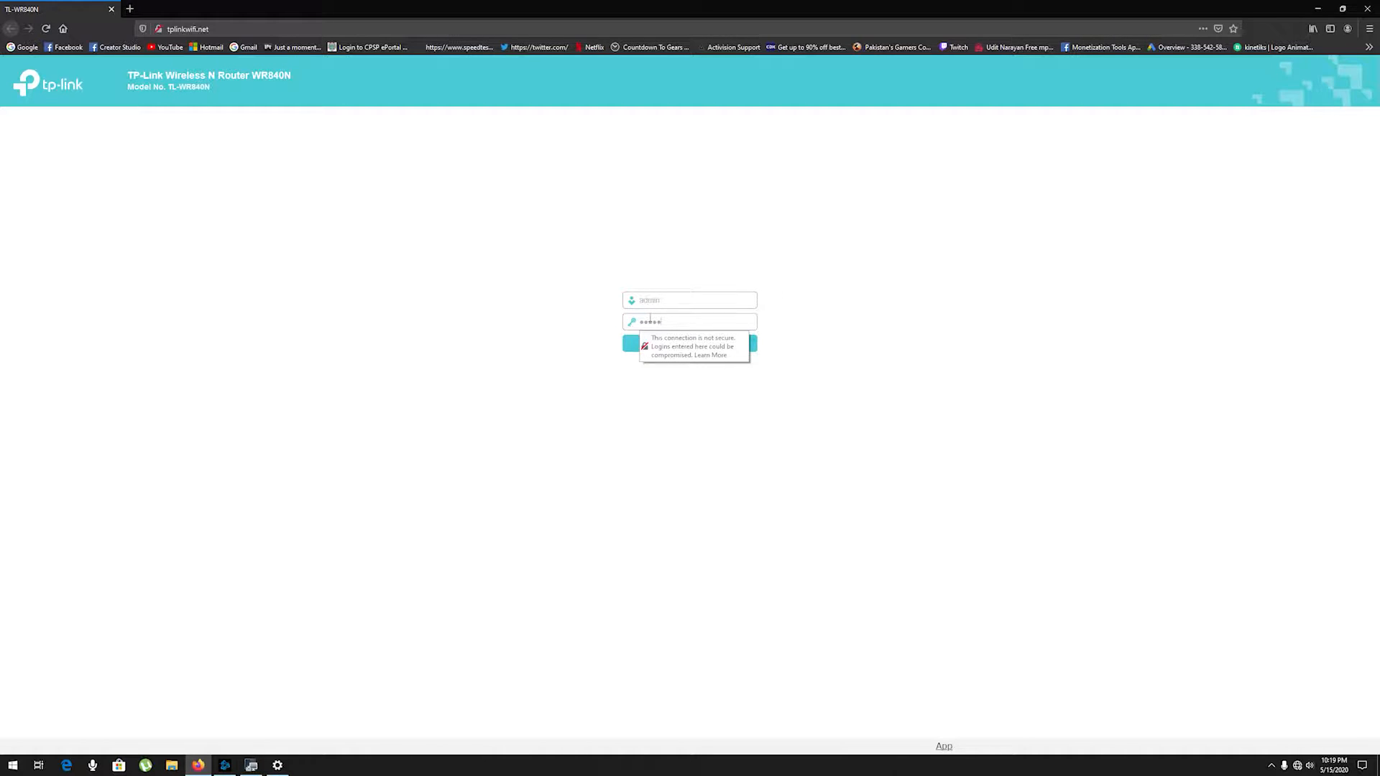
pyautogui.click(689, 342)
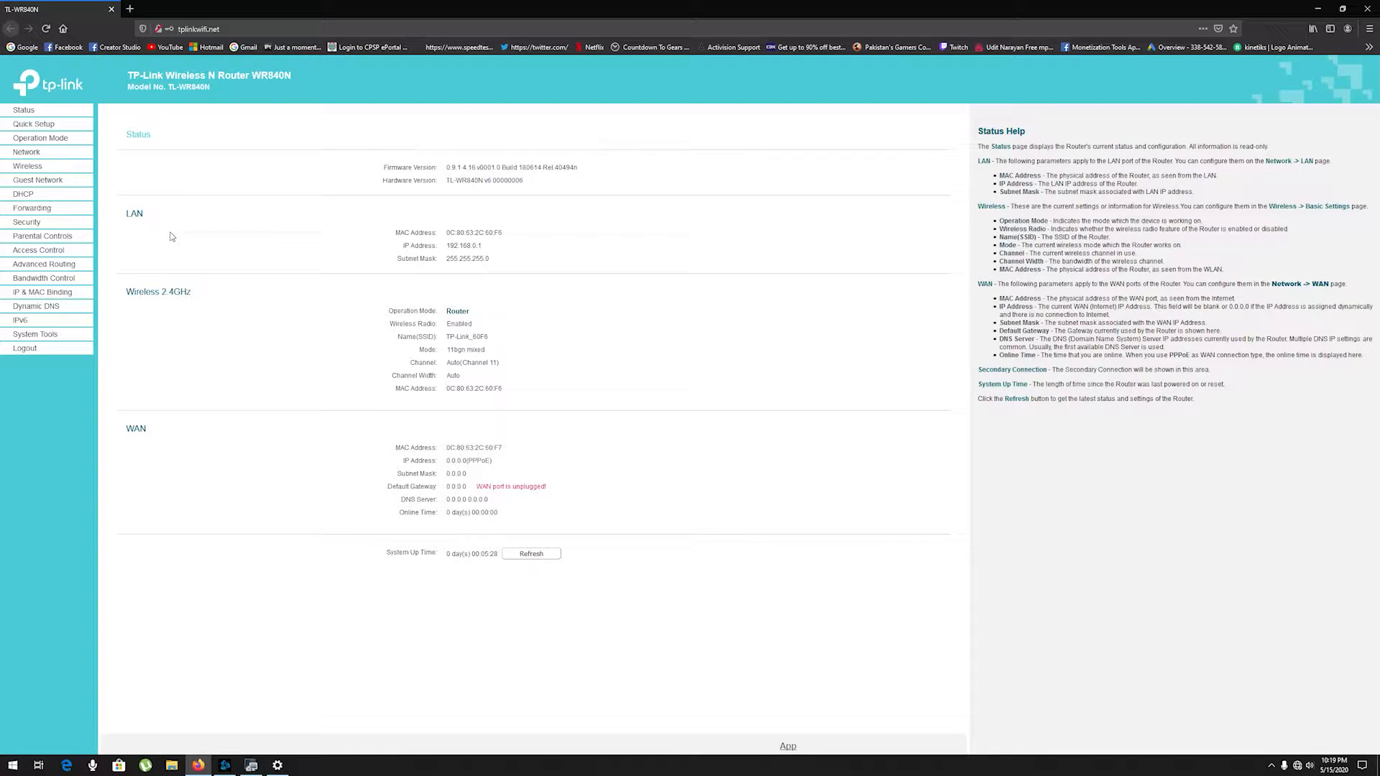
pyautogui.moveTo(40, 137)
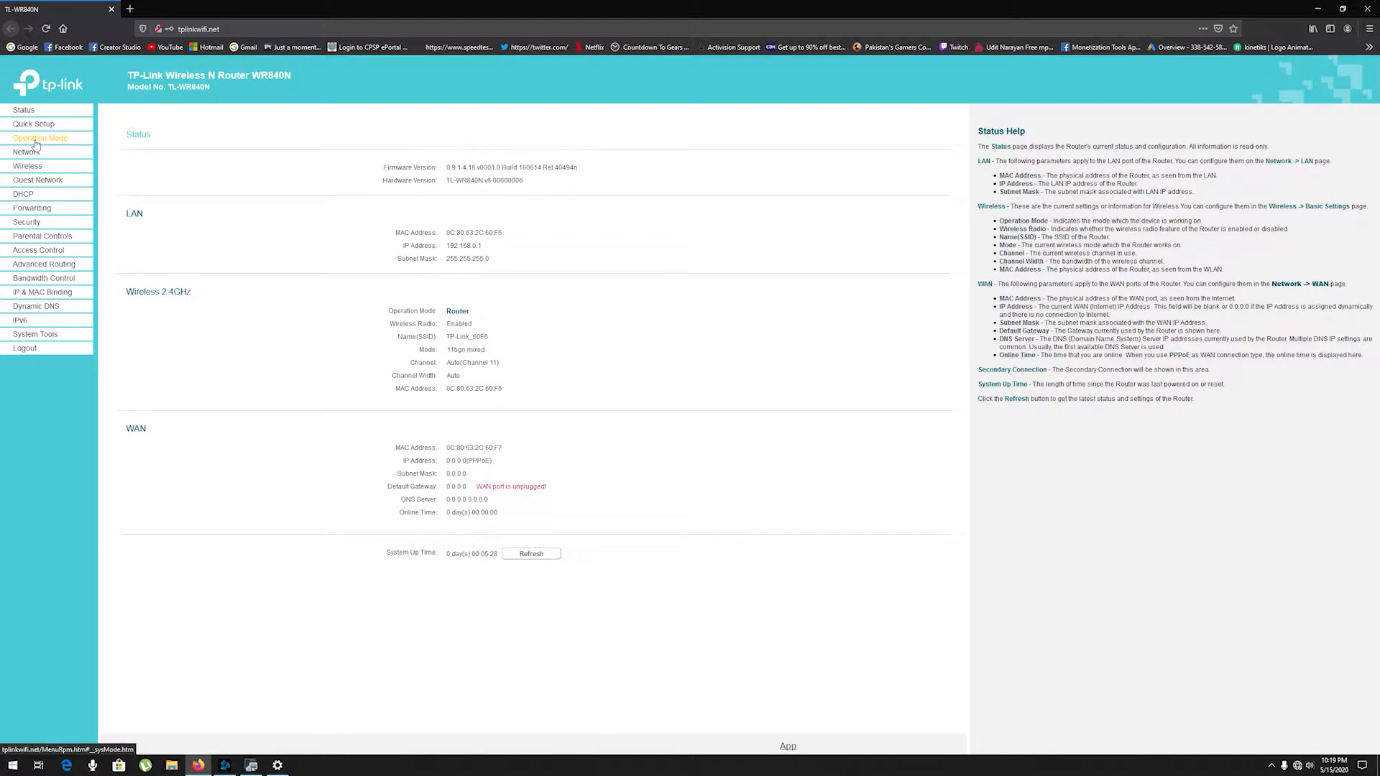
pyautogui.moveTo(31, 209)
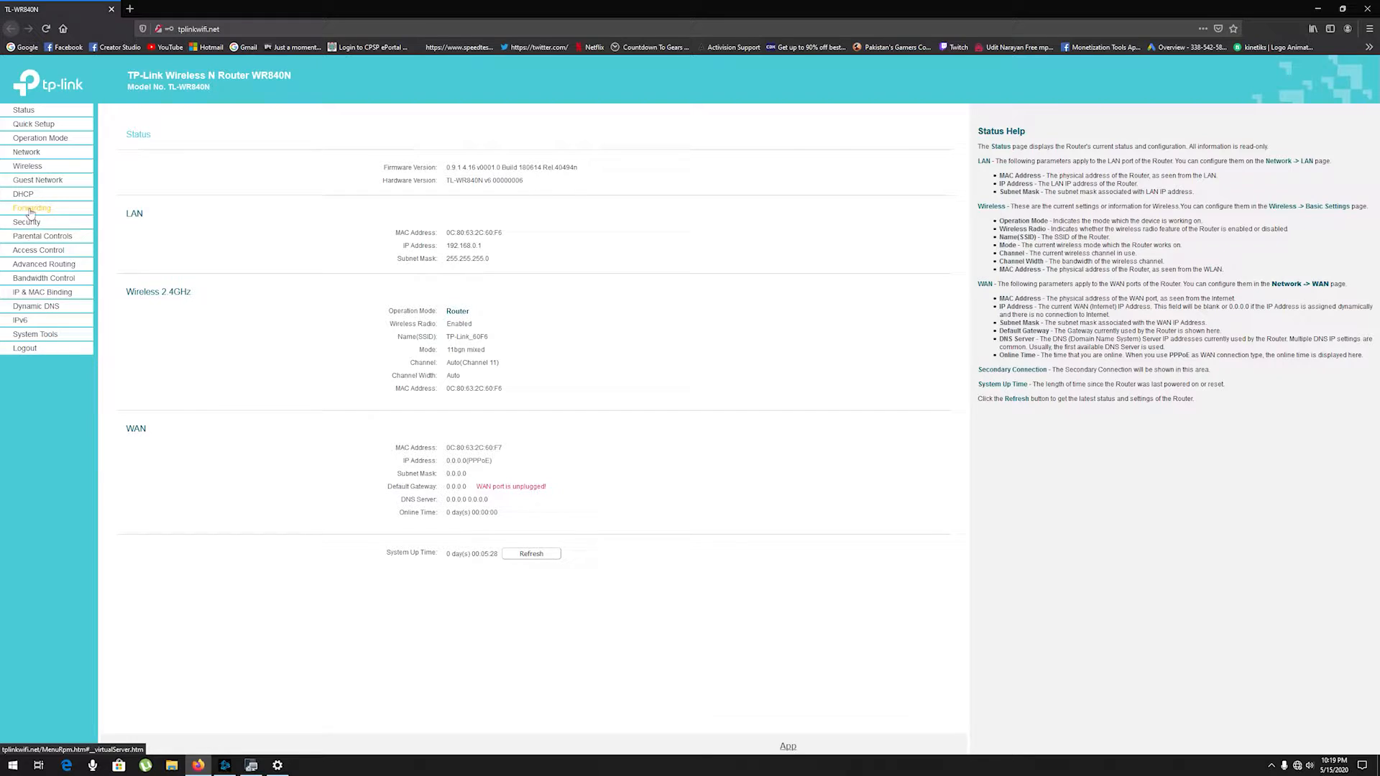
# Open the Forwarding > DMZ settings page in the router interface
pyautogui.click(32, 207)
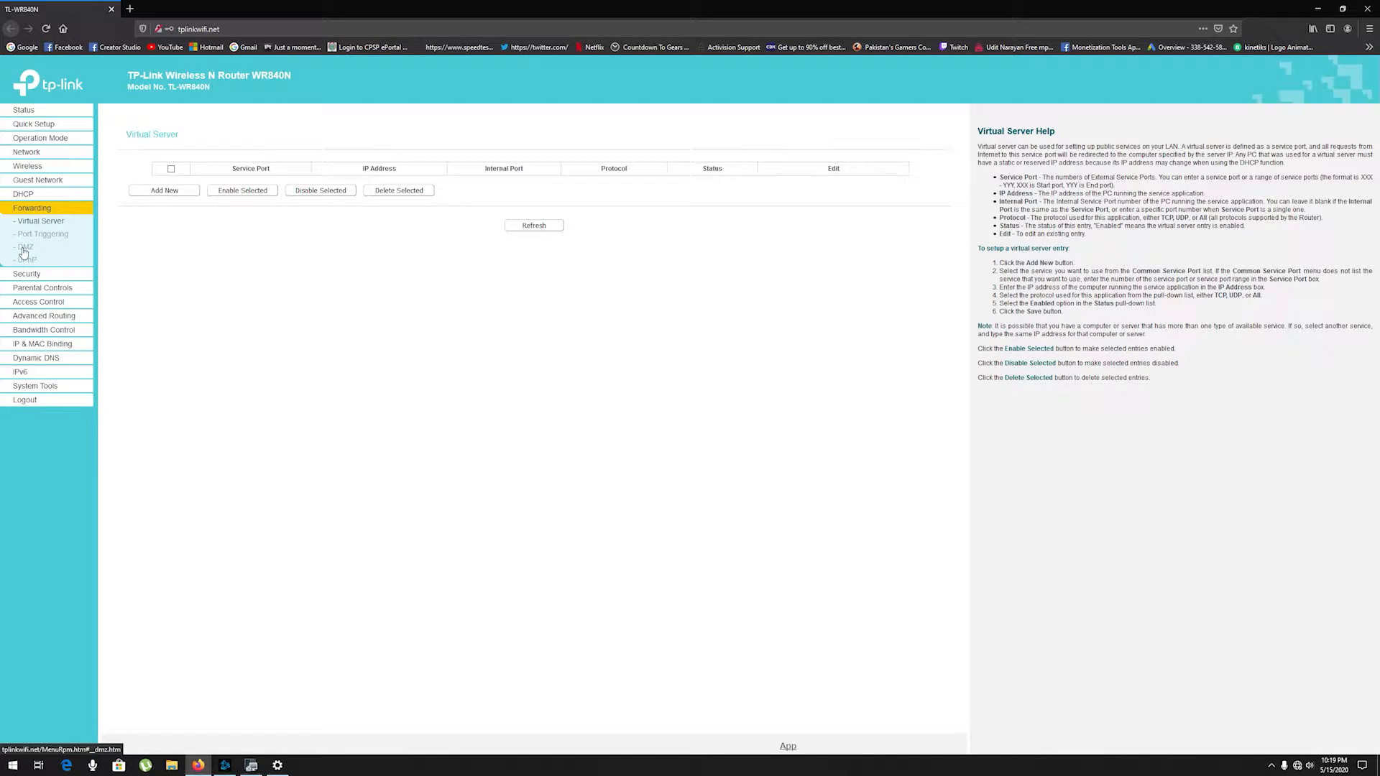
pyautogui.click(24, 247)
pyautogui.write('cmd')
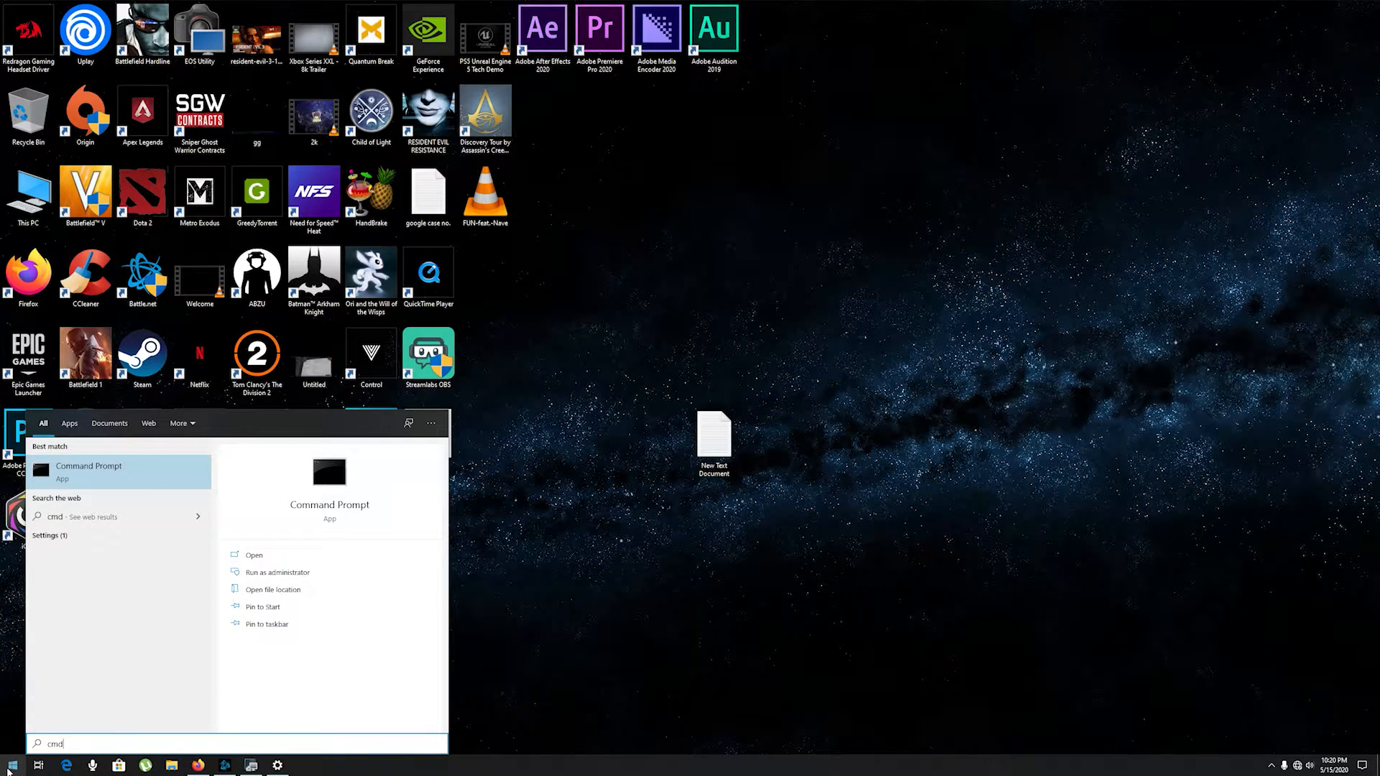
# Run Command Prompt as administrator and start typing ipconfig
pyautogui.rightClick(119, 471)
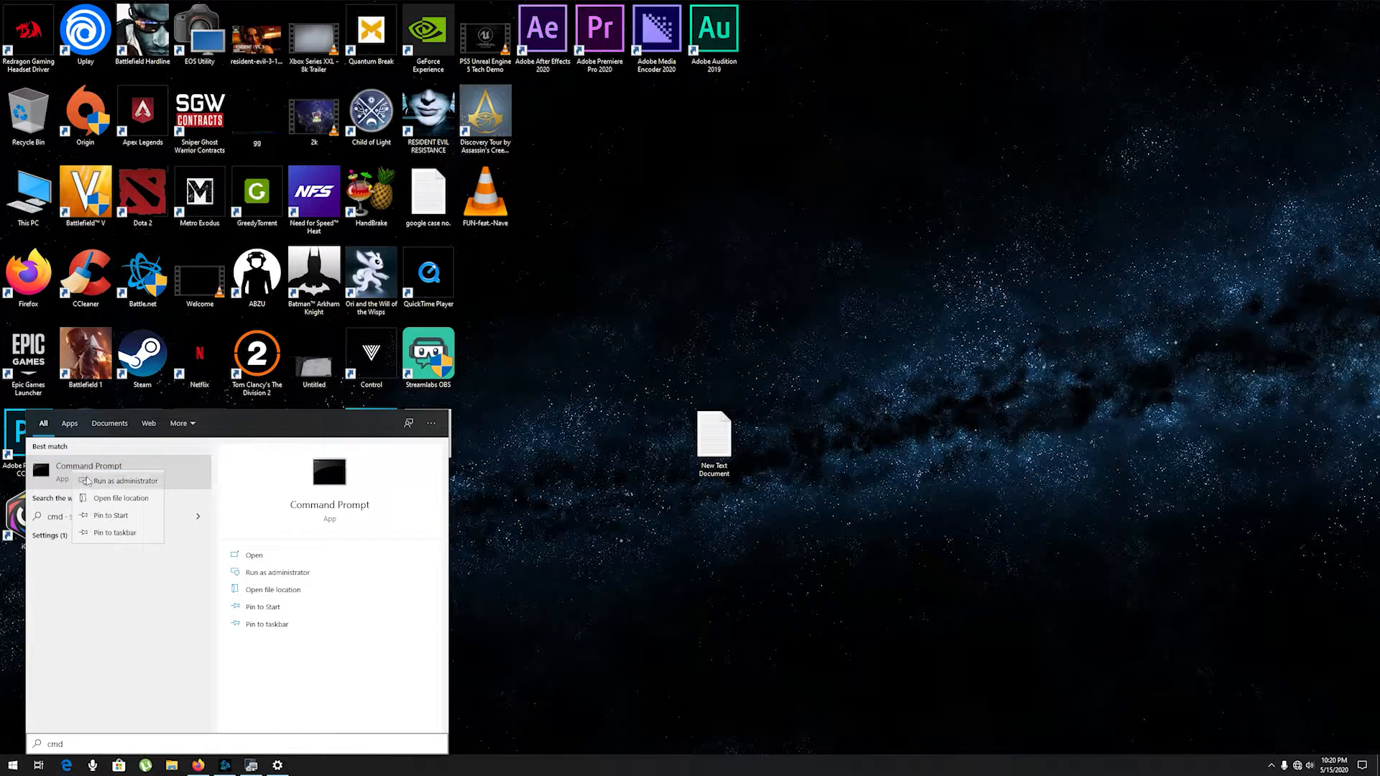
pyautogui.click(119, 480)
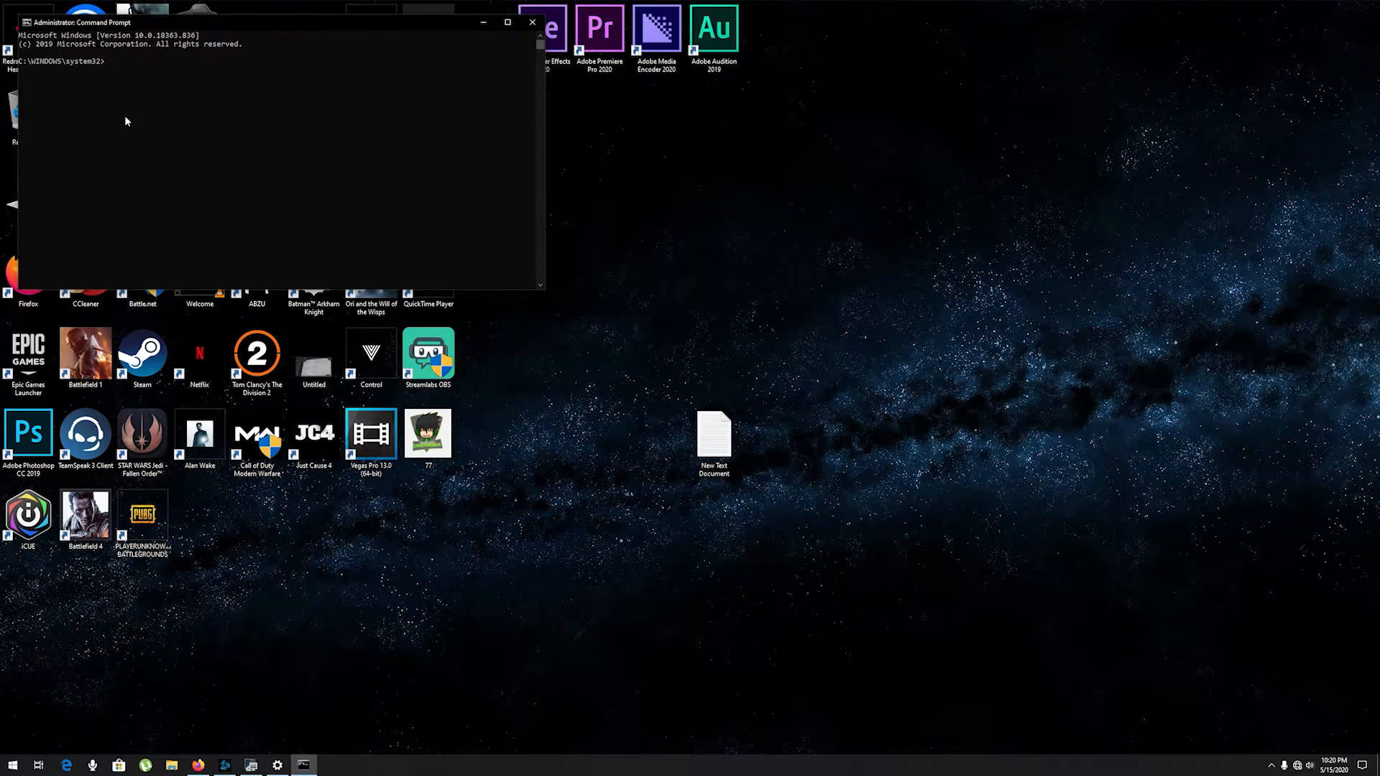
pyautogui.write('ipcon')
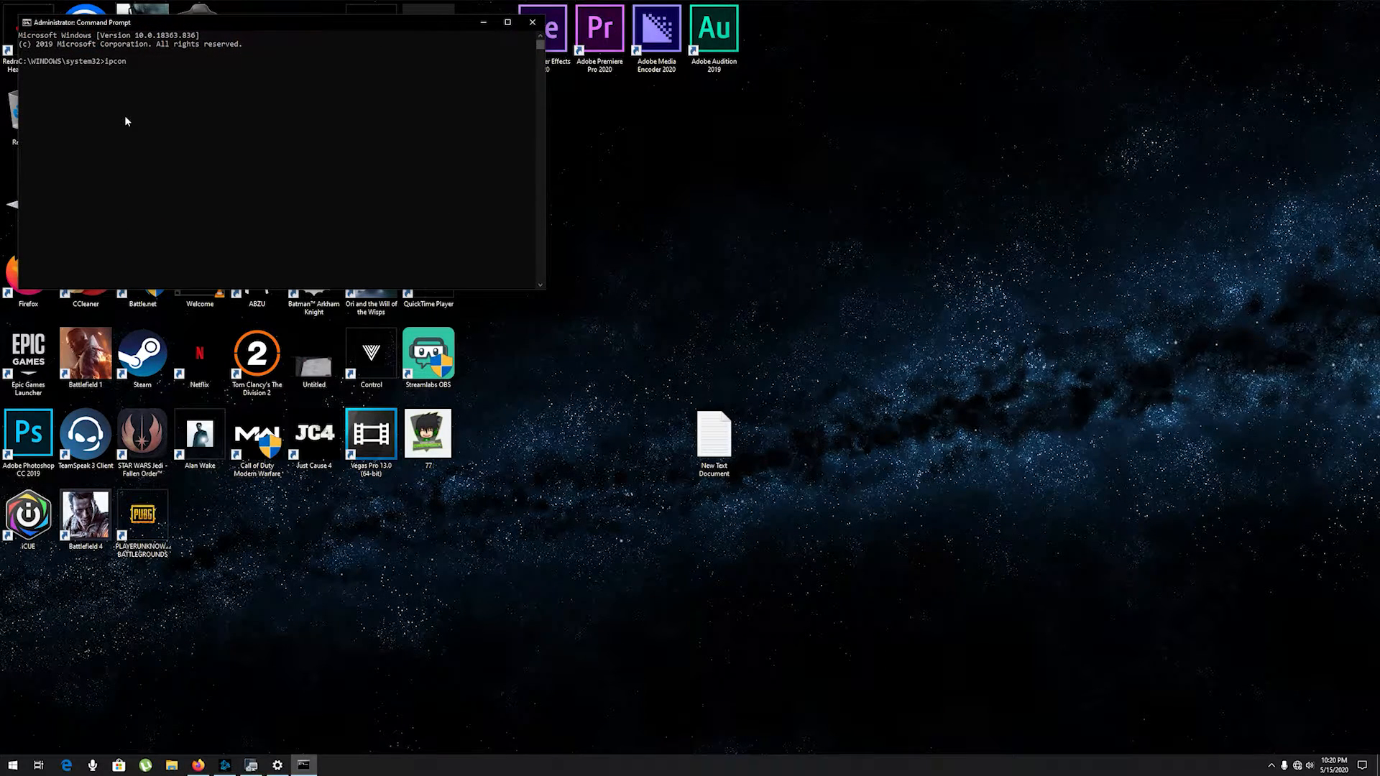